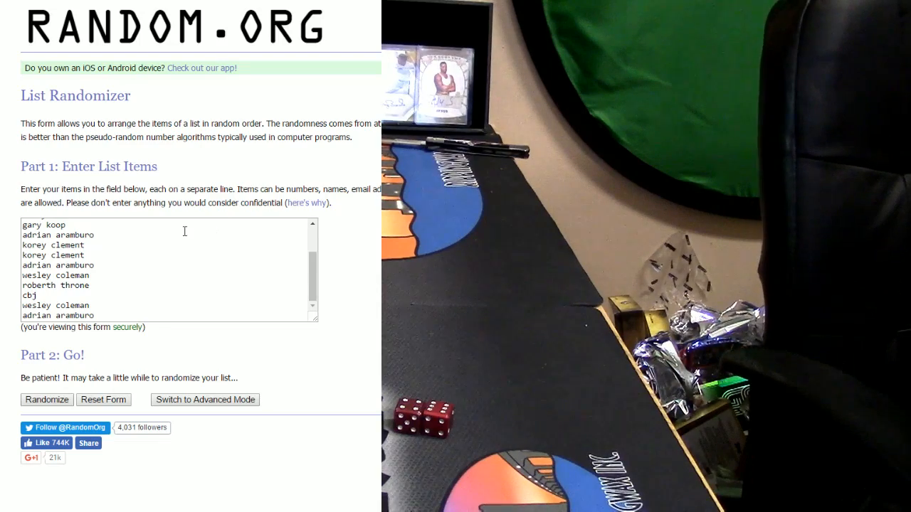
mouse_move(181, 363)
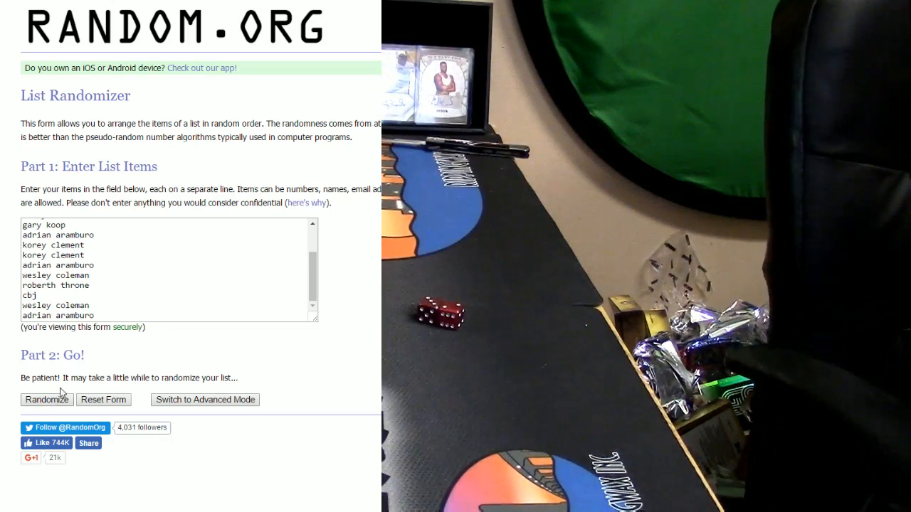
- Randomize the 15-name list, then repeat four times until it reads 5 randomizations at 03:03:05 UTC
left_click(47, 400)
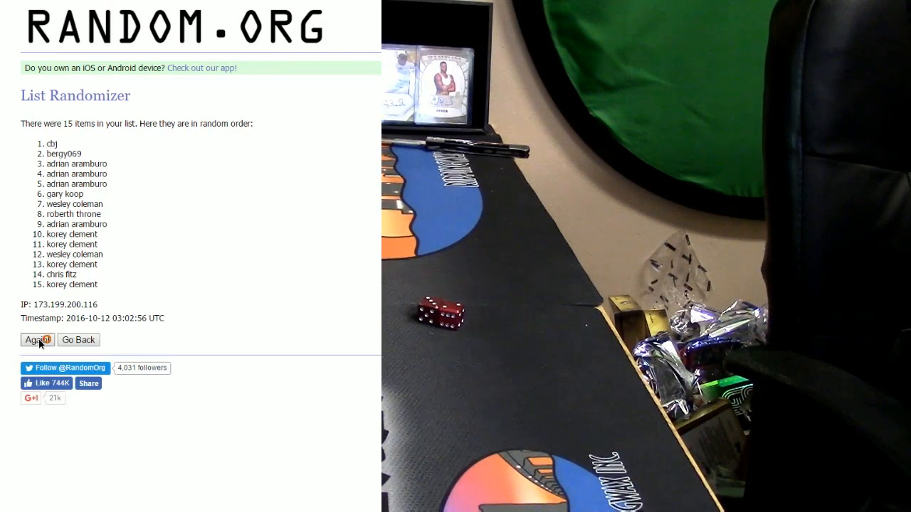
left_click(37, 340)
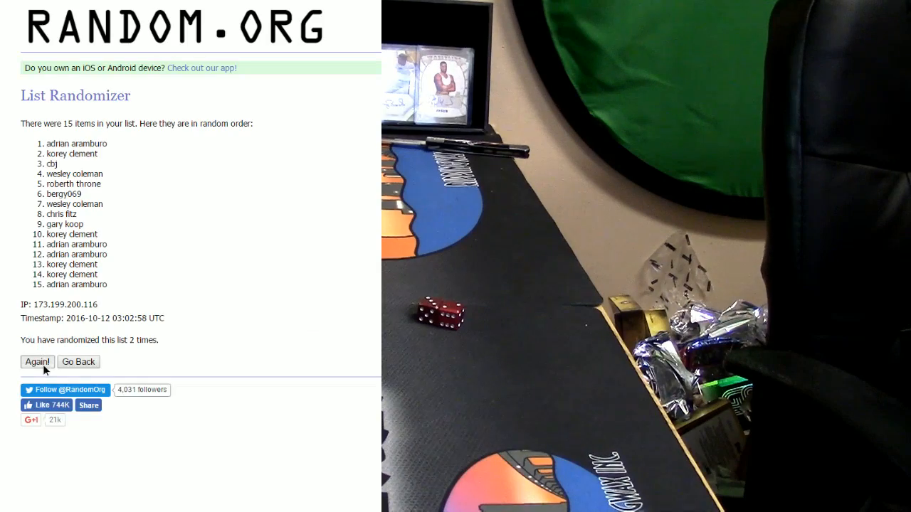
left_click(37, 362)
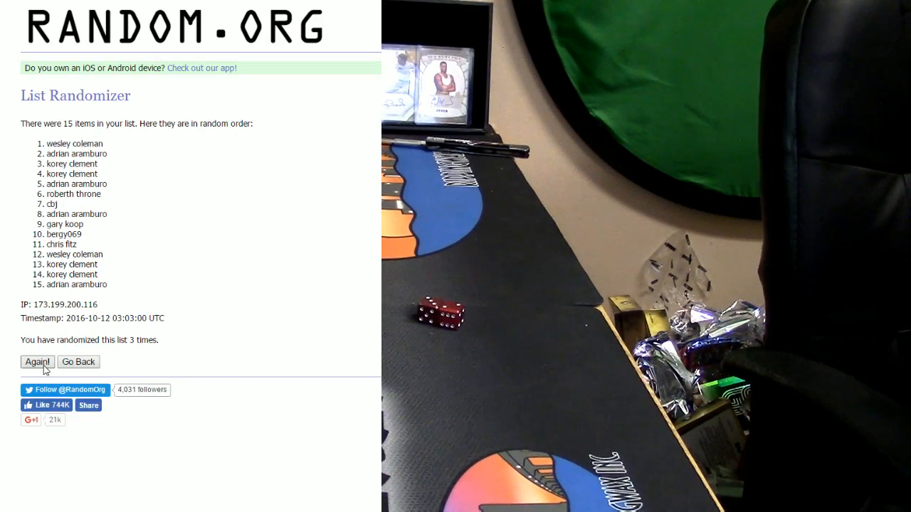
left_click(37, 362)
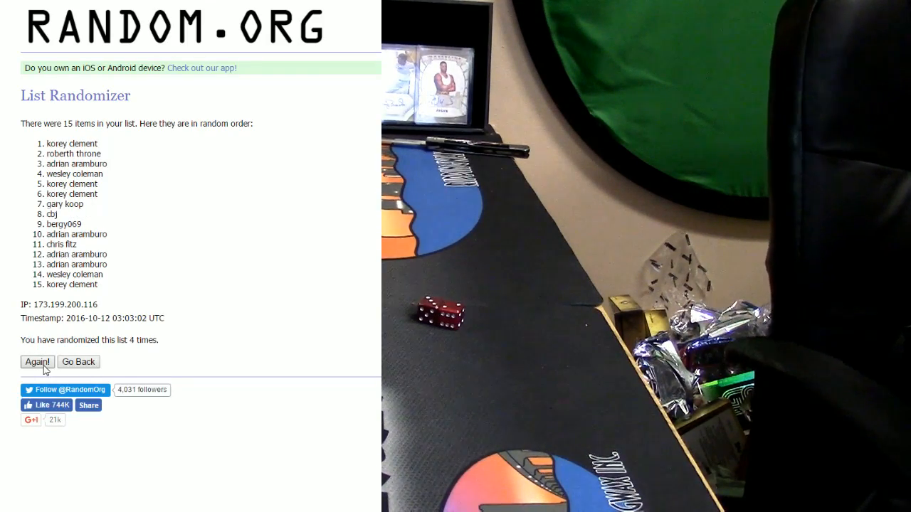
left_click(37, 362)
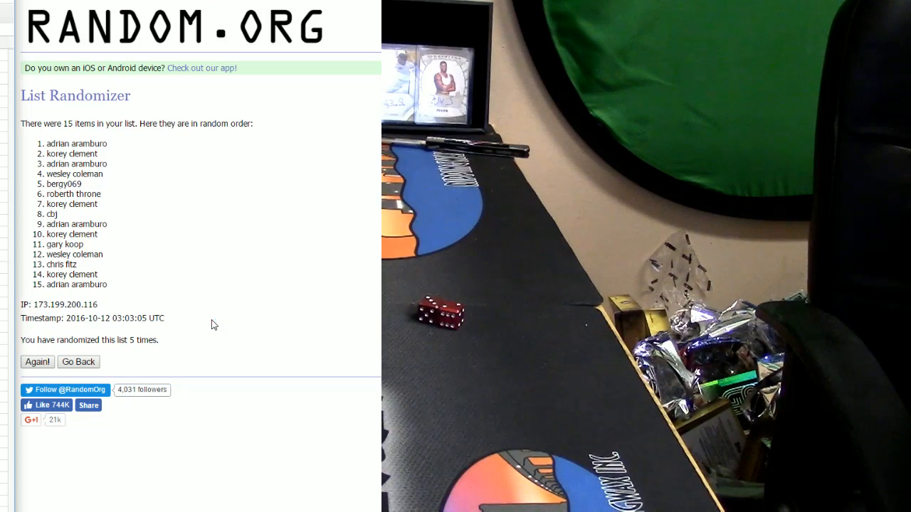
mouse_move(217, 344)
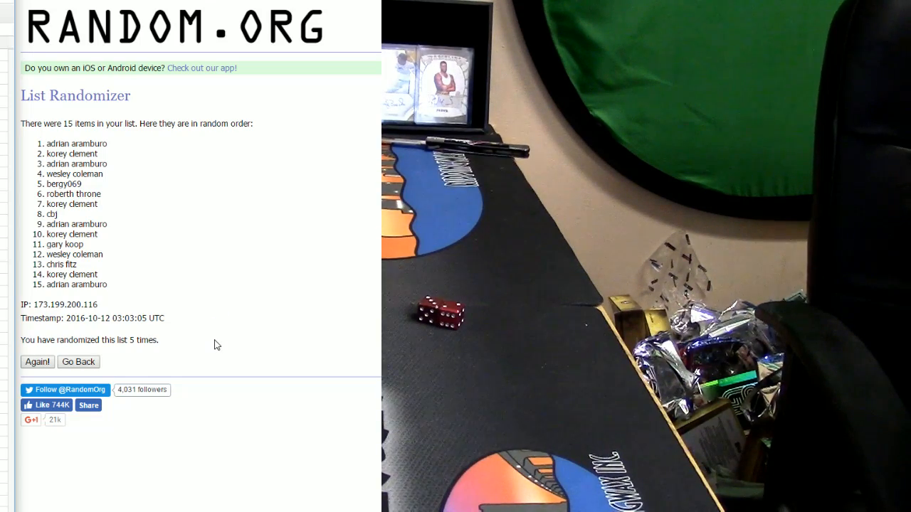